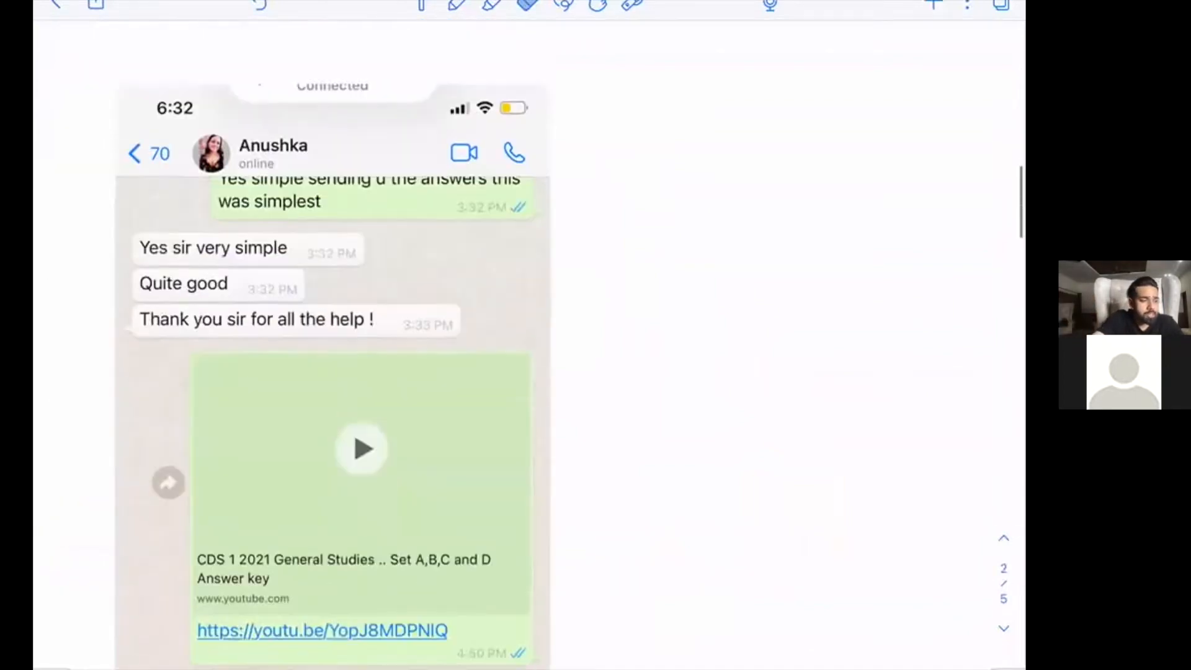
# Step: Scroll down past the WhatsApp screenshot pages to reach page 3 for the CDS (2) 2021 heading
pyautogui.scroll(-3)
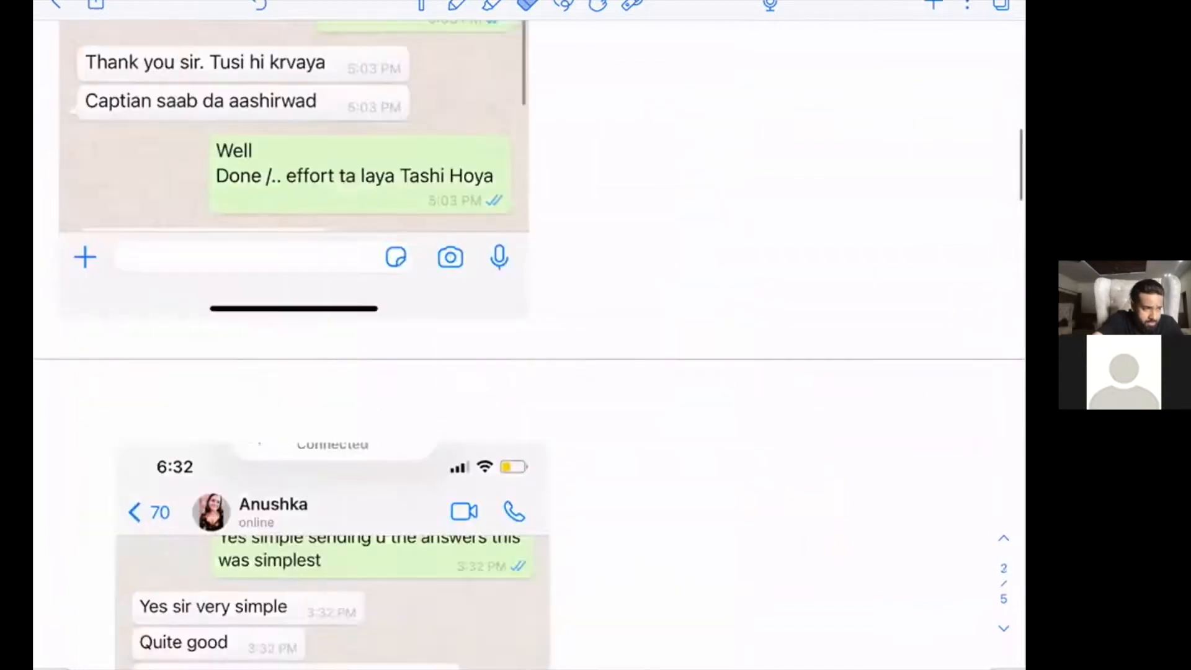
pyautogui.scroll(-3)
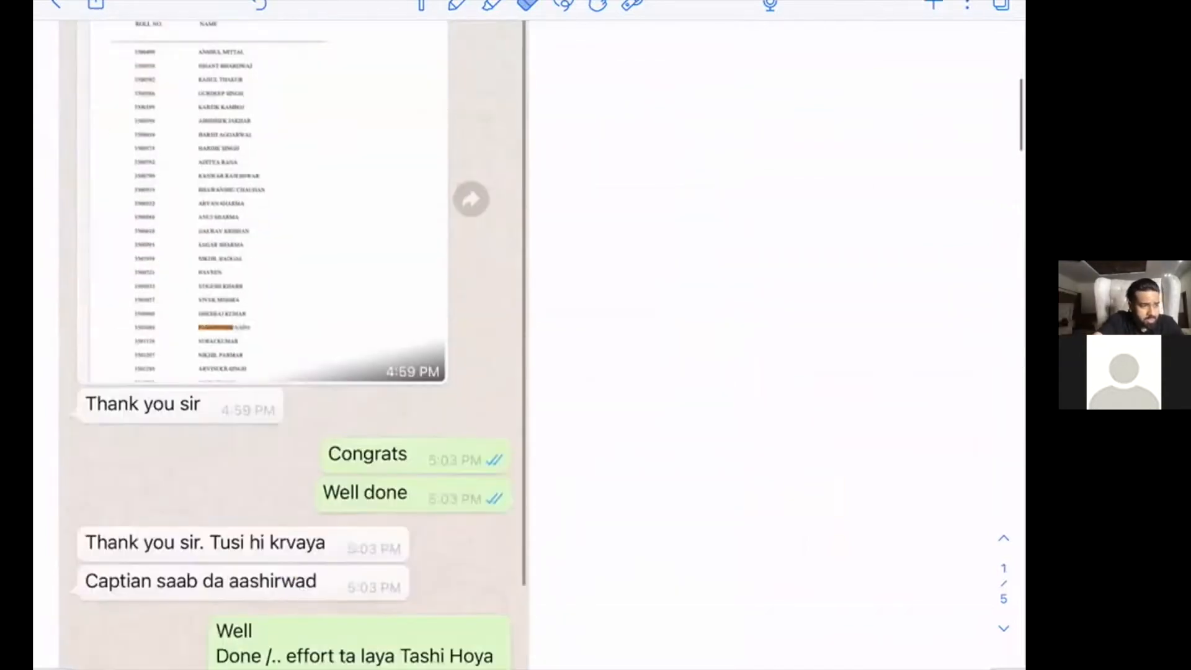
pyautogui.scroll(-3)
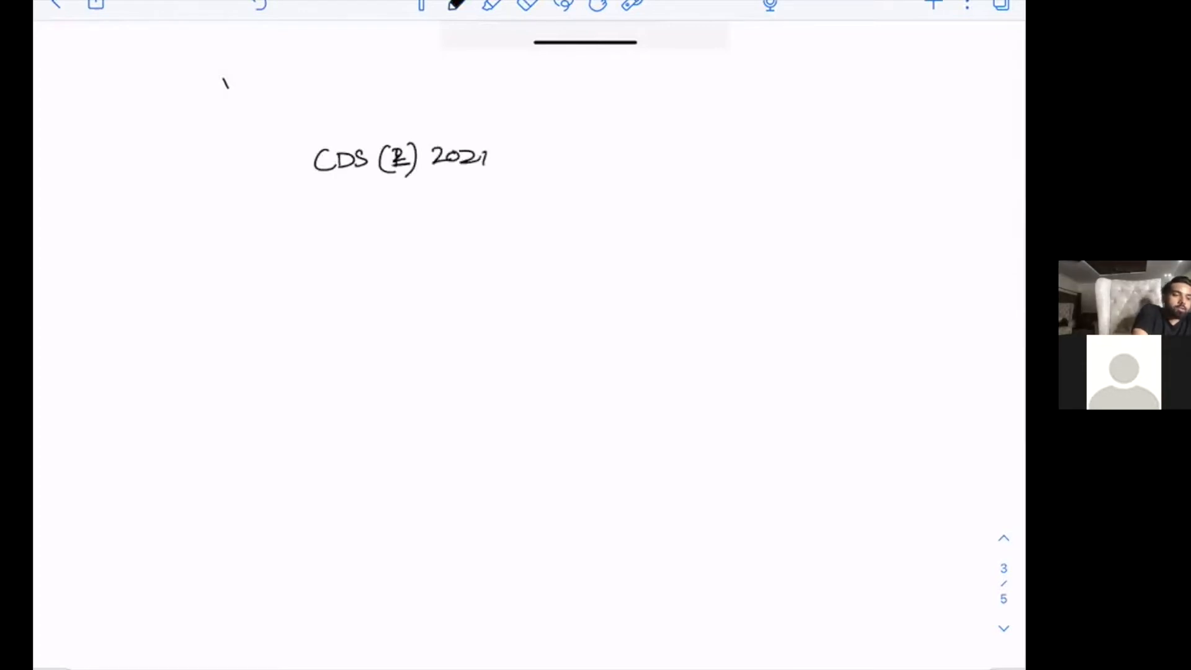
# Step: Handwrite IMA → 140–135, OTA → 100–105+, then 12000+, boxed 6552 and 50
pyautogui.moveTo(304, 217); pyautogui.dragTo(357, 220)
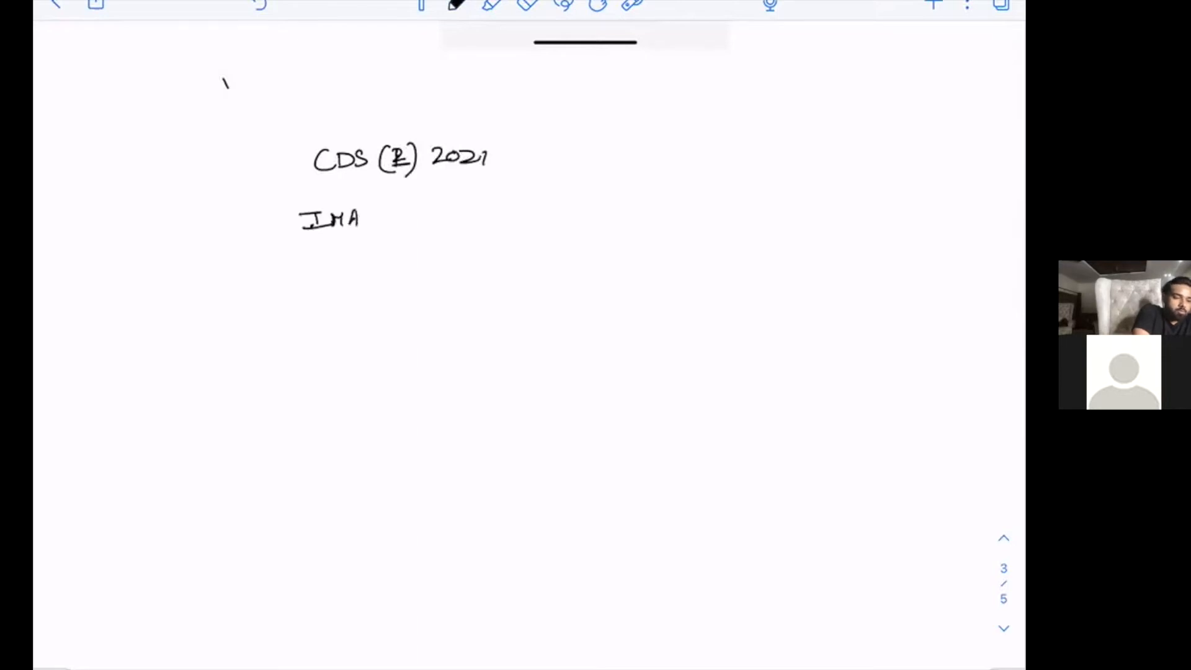
pyautogui.moveTo(395, 211); pyautogui.dragTo(471, 211)
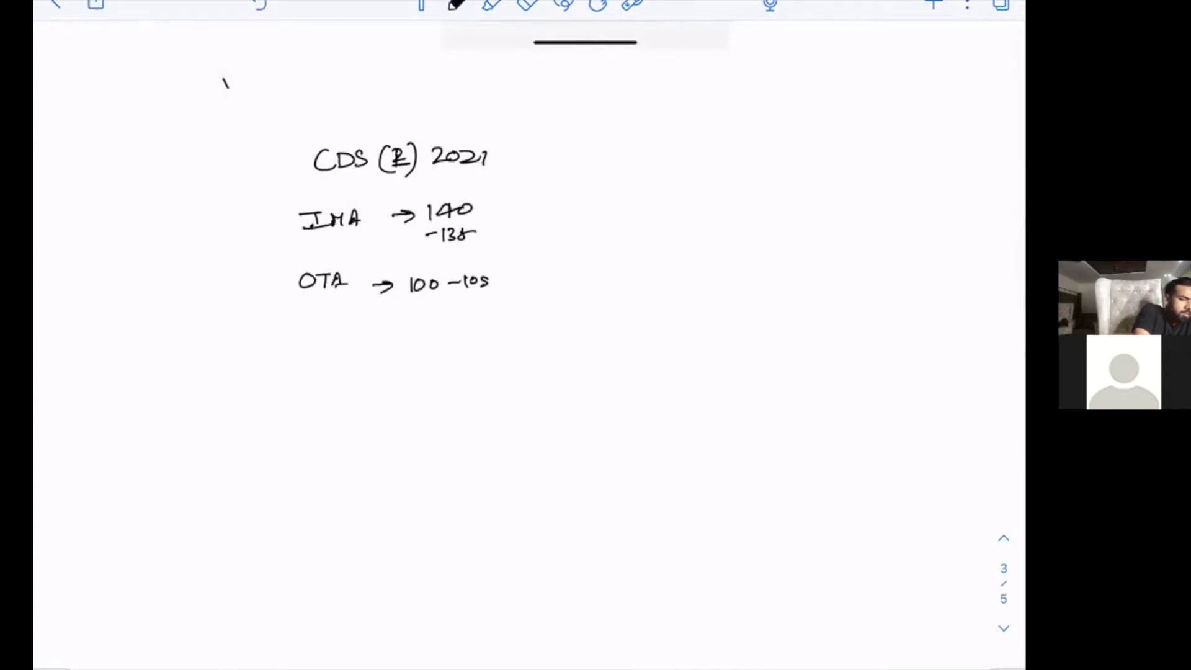
pyautogui.moveTo(402, 281); pyautogui.dragTo(441, 311)
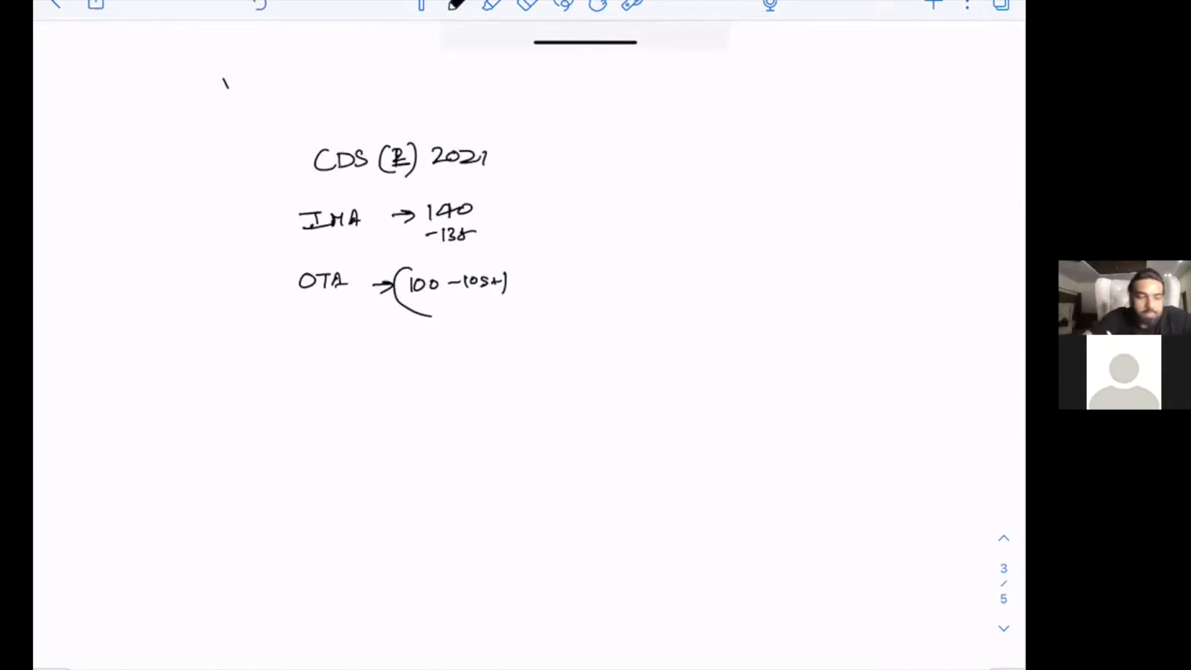
pyautogui.write('6552')
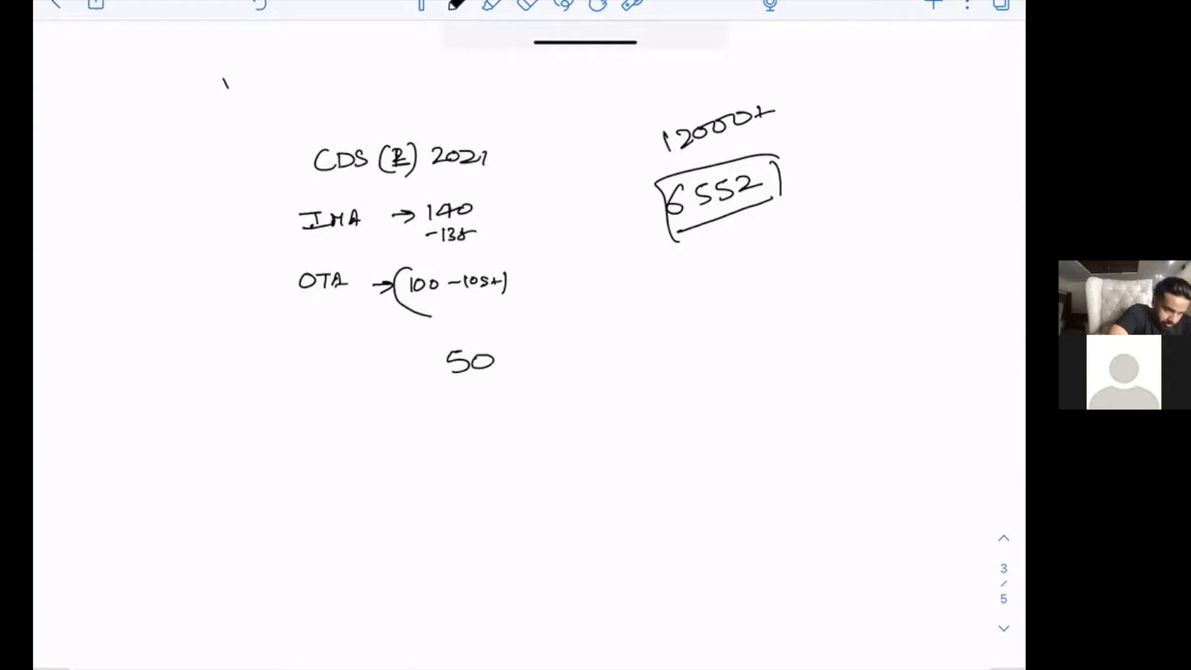
# Step: Handwrite CDS (2) 2020 below the boxed 6552, with Apr, August and Sept noted underneath
pyautogui.moveTo(501, 361); pyautogui.dragTo(532, 392)
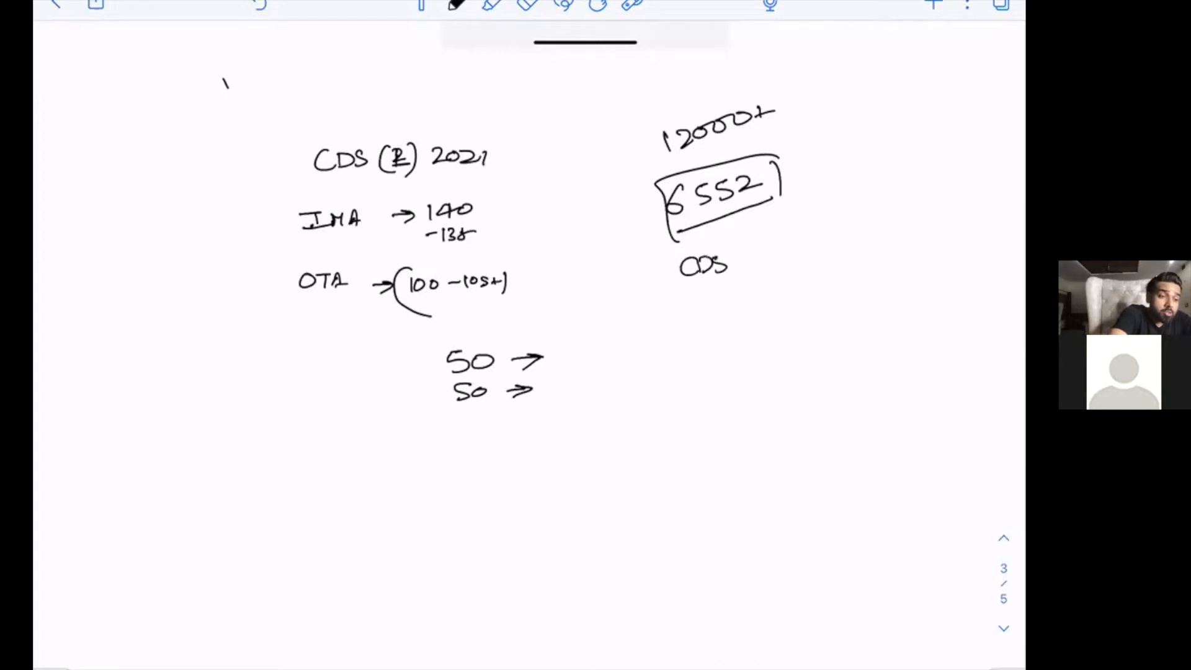
pyautogui.write('(2) 2021')
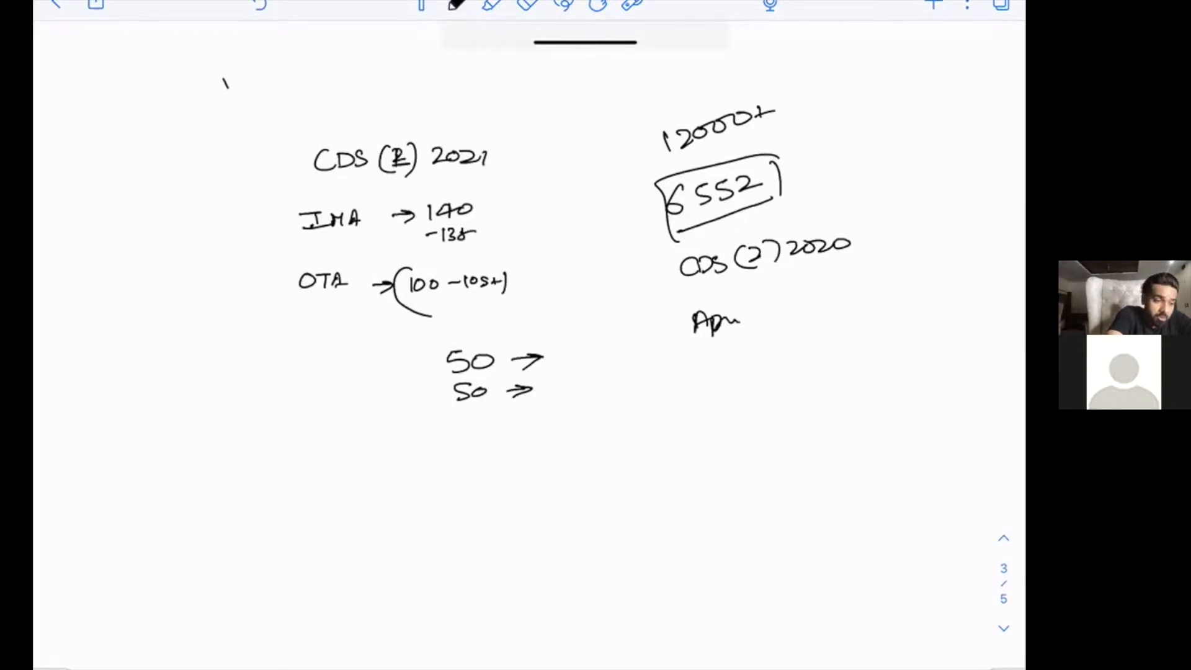
pyautogui.moveTo(690, 433); pyautogui.dragTo(699, 417)
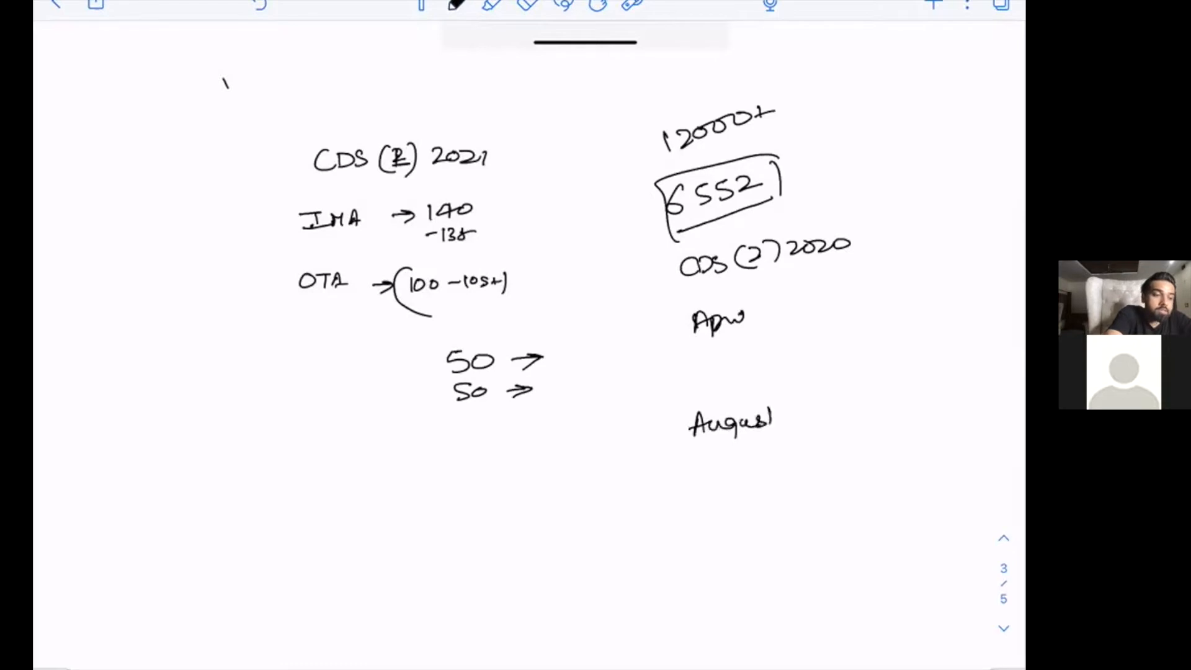
pyautogui.write('Sep')
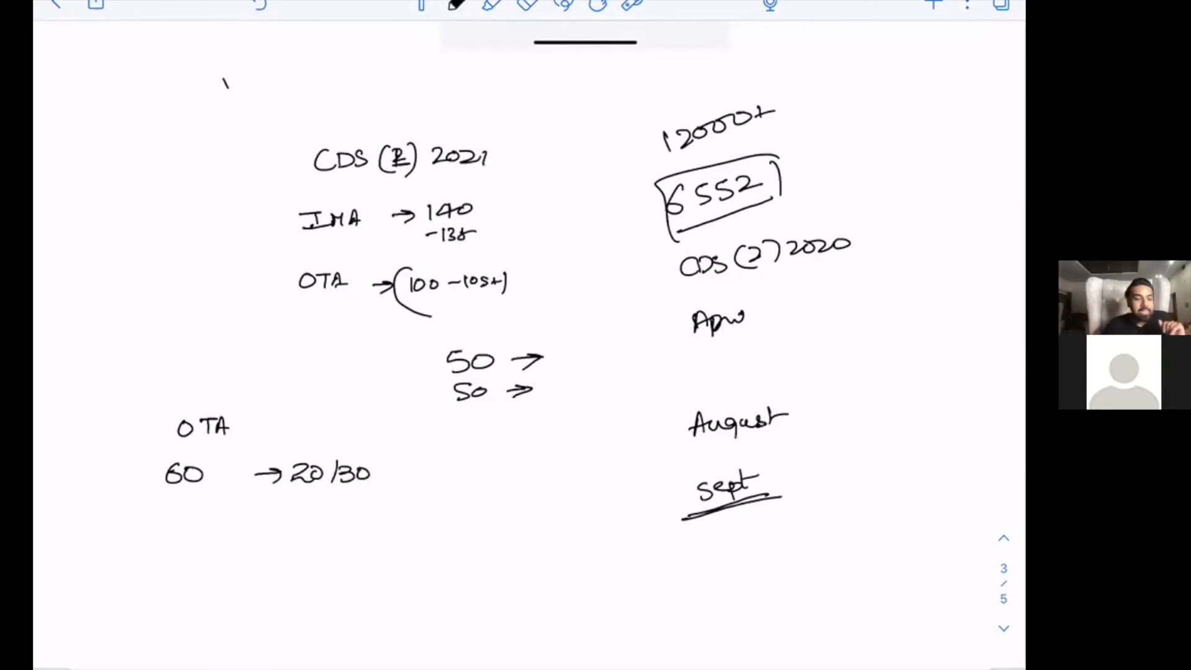
# Step: Add OTA 80 → 40 and a Geog. note, then leave the notebook for the All Notes library
pyautogui.moveTo(133, 494); pyautogui.dragTo(190, 508)
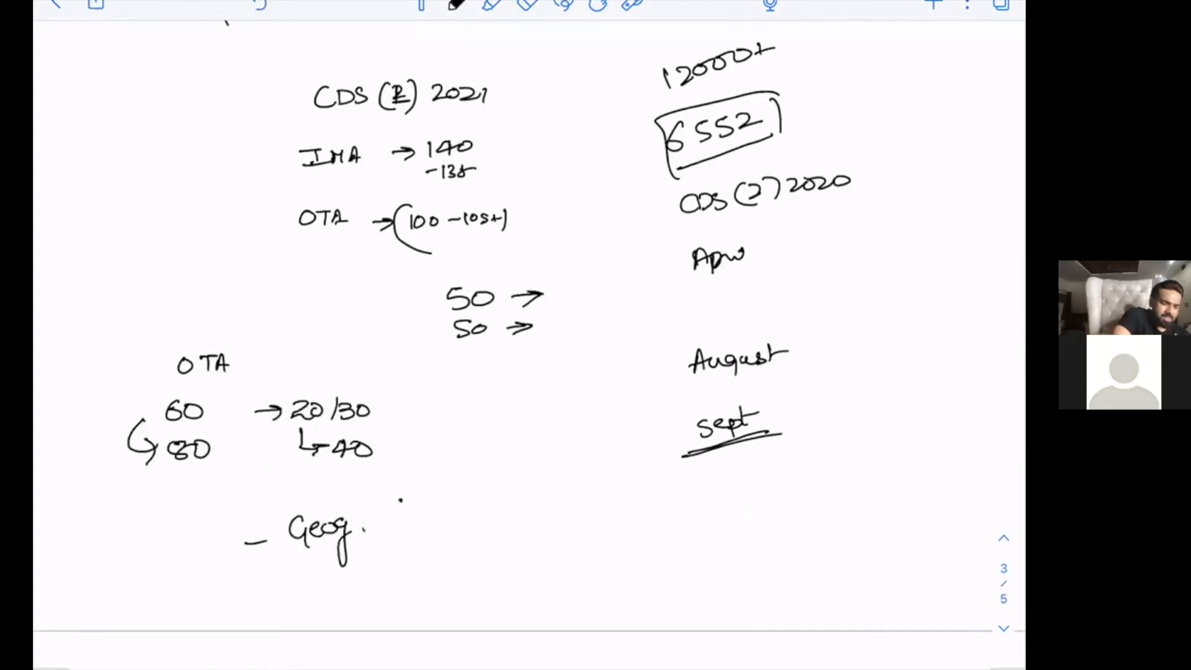
pyautogui.moveTo(398, 501); pyautogui.dragTo(407, 539)
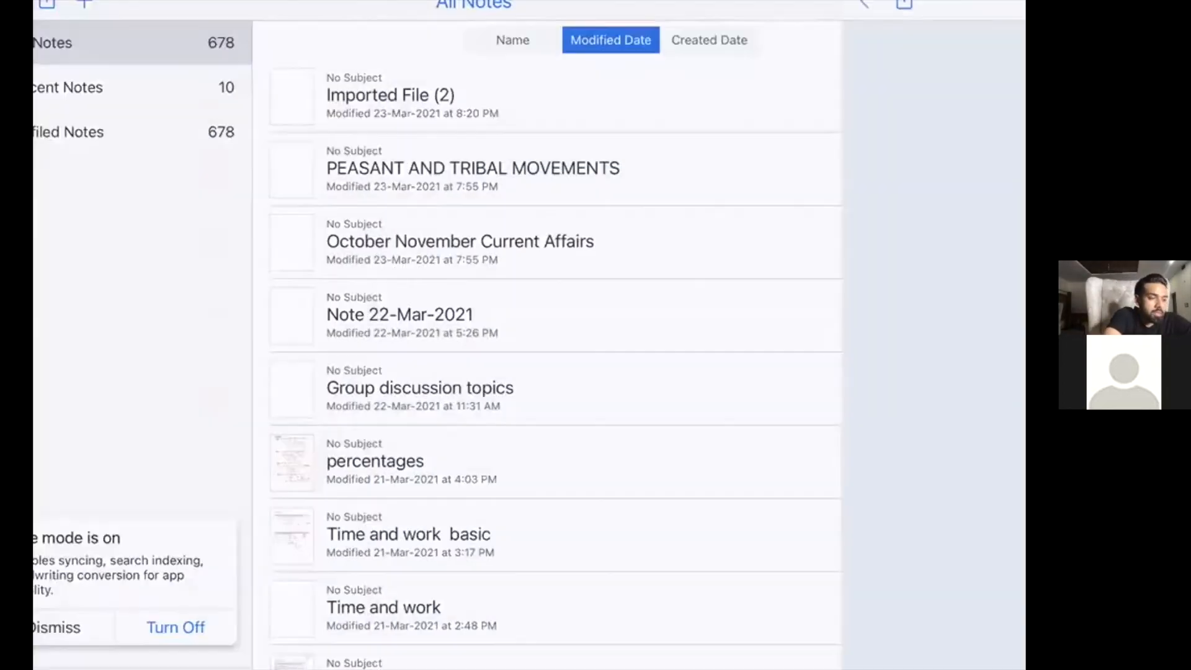
# Step: Browse the PEASANT AND TRIBAL MOVEMENTS notes, then the October November Current Affairs PDF on Andhra Pradesh's three capitals
pyautogui.click(472, 168)
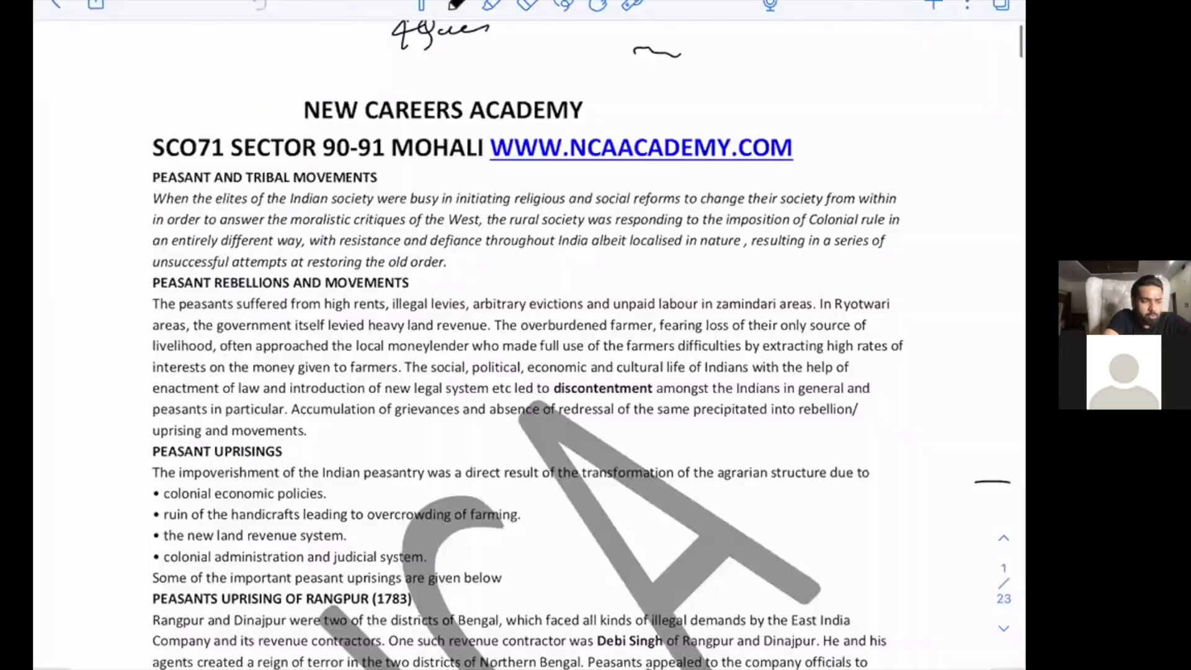
pyautogui.scroll(-3)
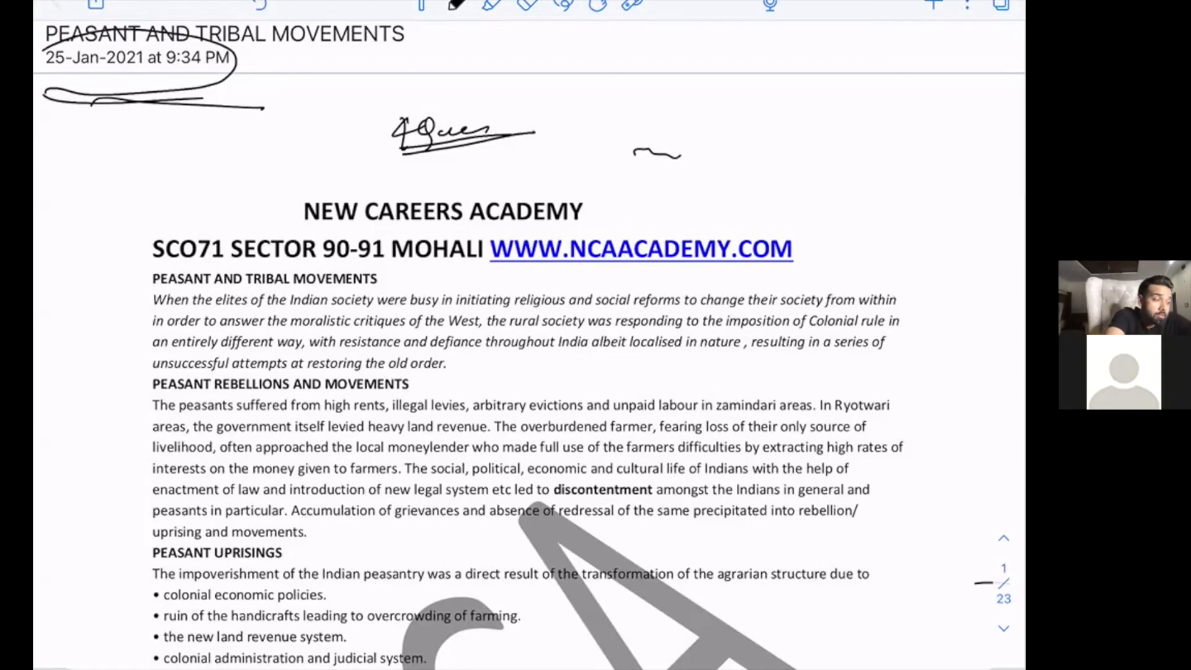
pyautogui.scroll(-3)
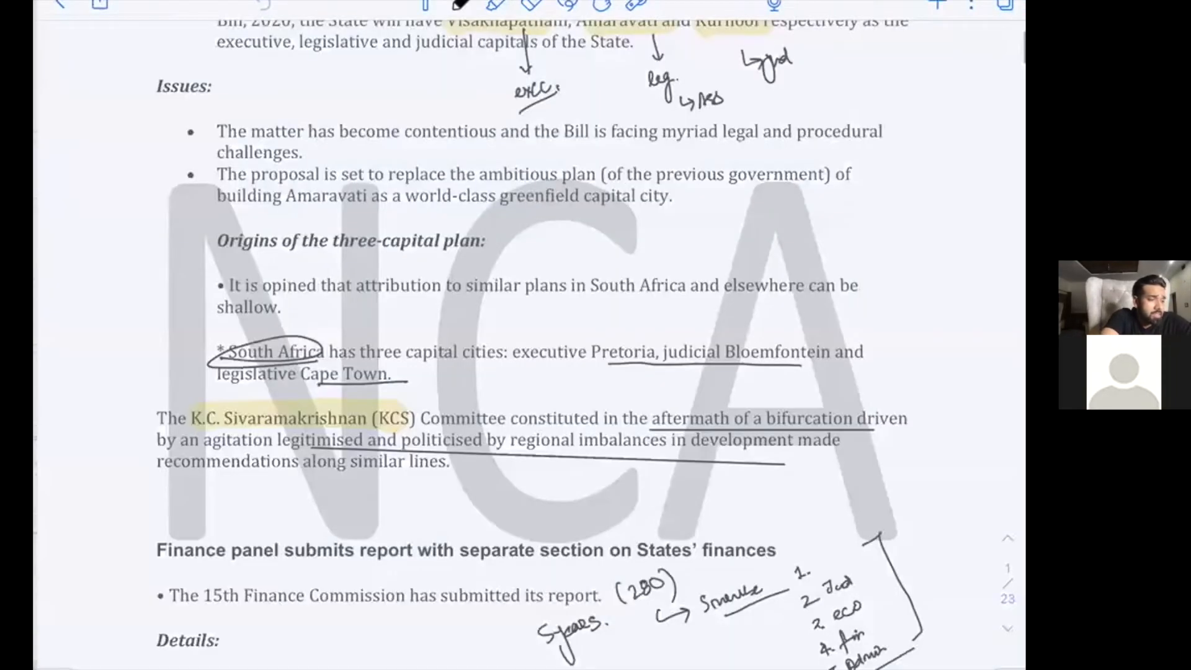
pyautogui.scroll(-3)
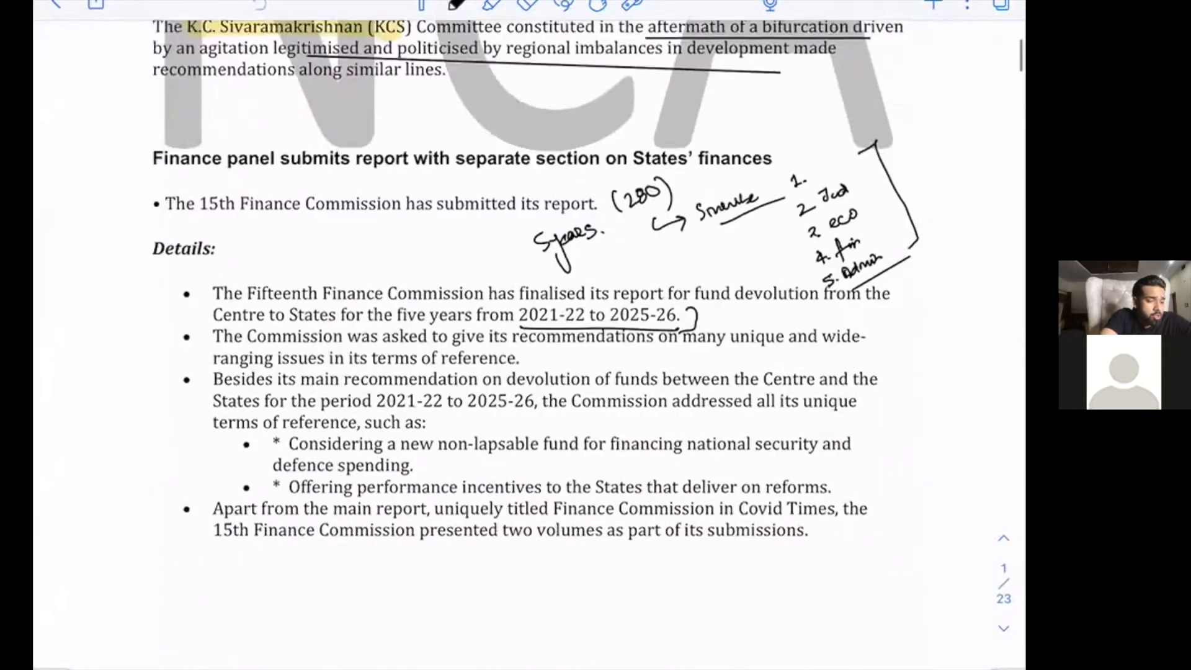
pyautogui.scroll(-3)
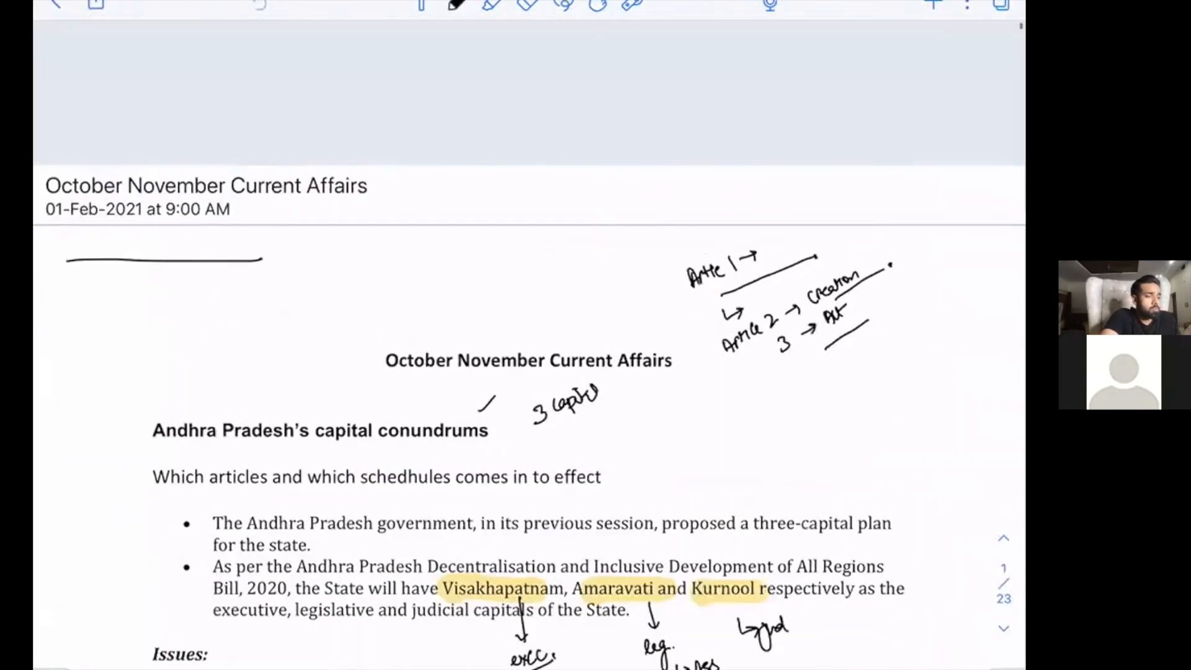
# Step: Scroll the current affairs PDF, return to the CDS page and handwrite July 2020 beside Geog. and IMA below Sept
pyautogui.scroll(-3)
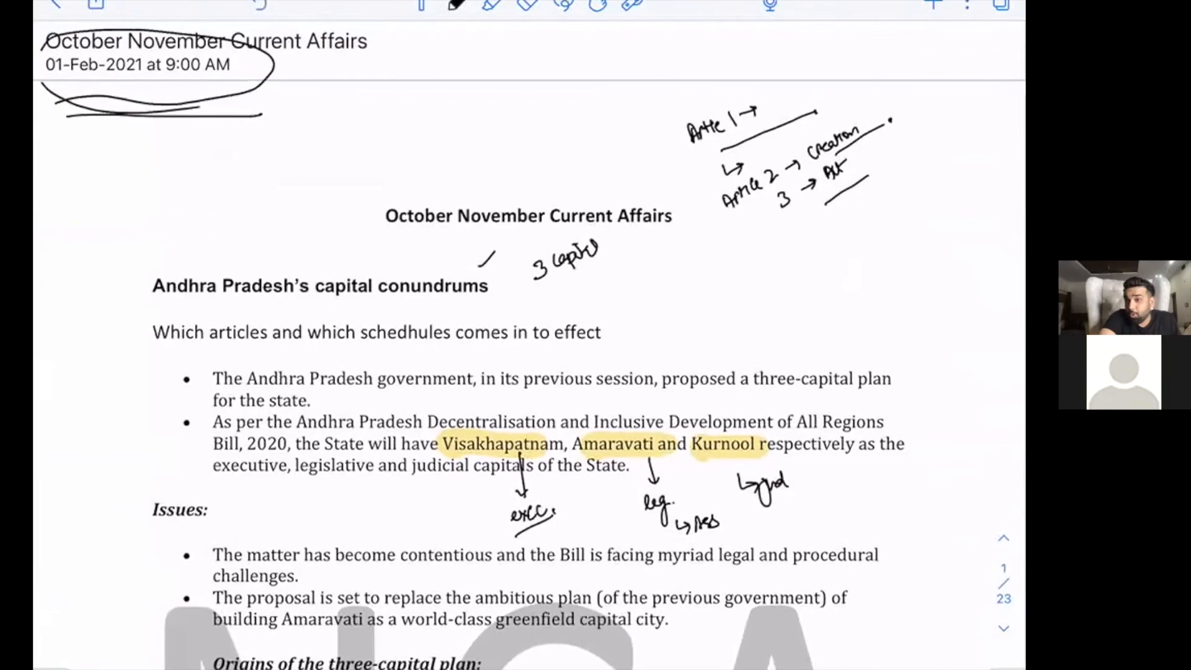
pyautogui.scroll(-3)
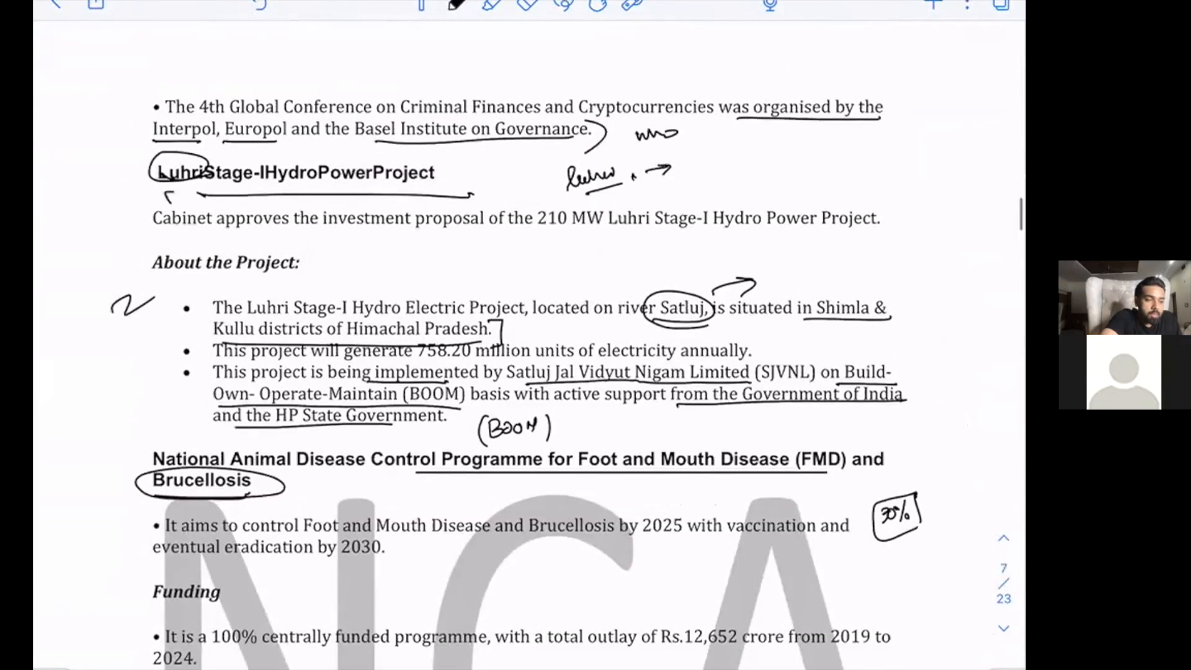
pyautogui.scroll(3)
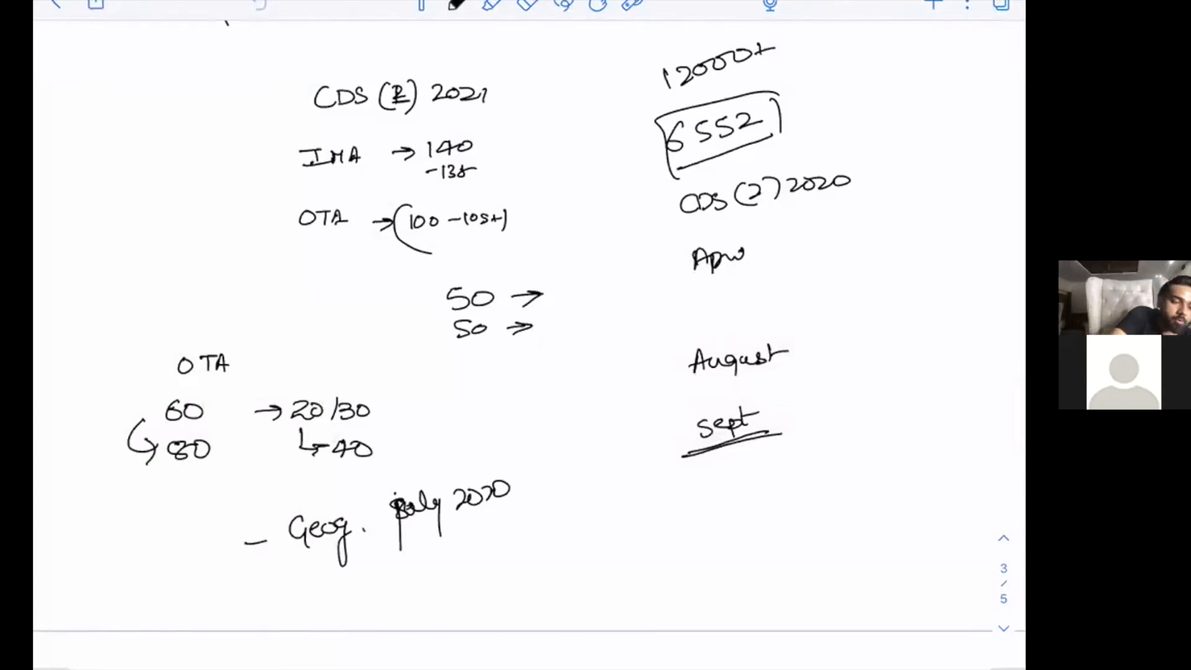
pyautogui.write('IMA')
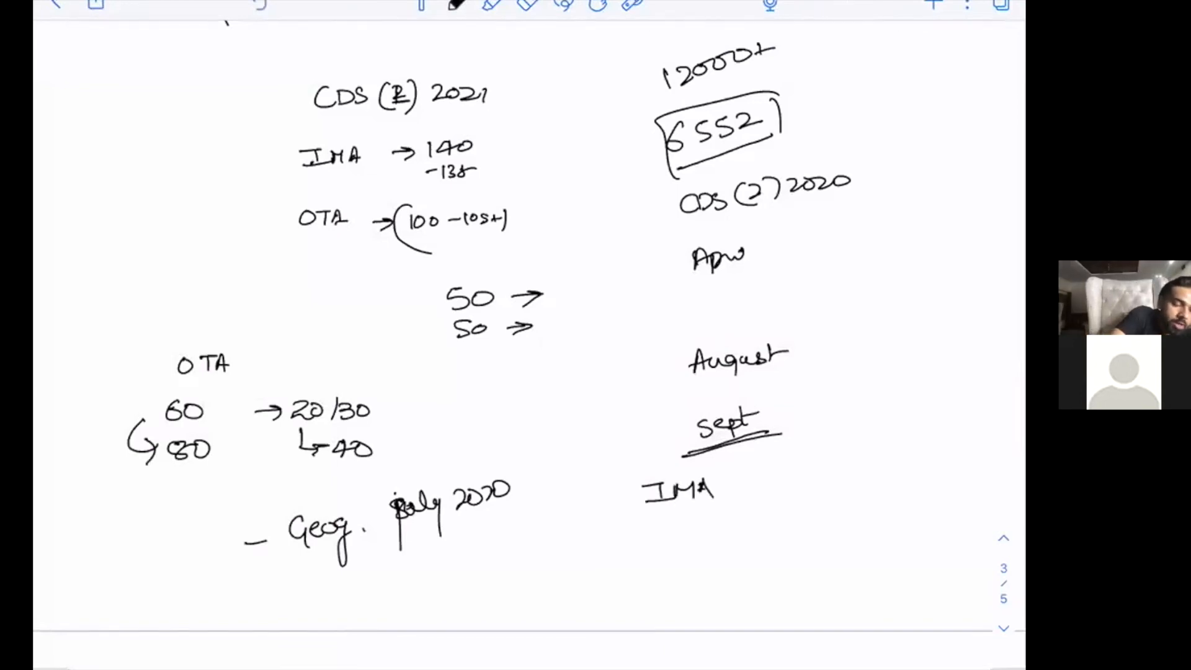